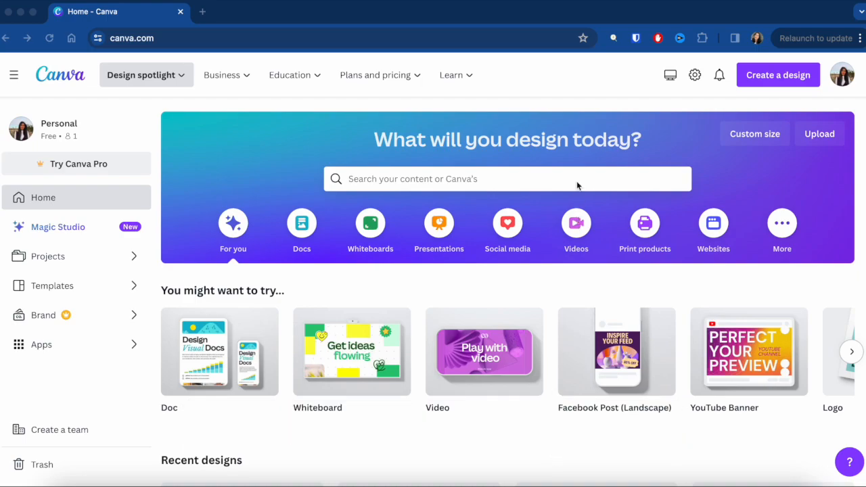
Search 'Youtube Intro' from the home search bar and open the YouTube Intro 1920×1080 templates.
{"action": "left_click", "coordinate": [506, 179]}
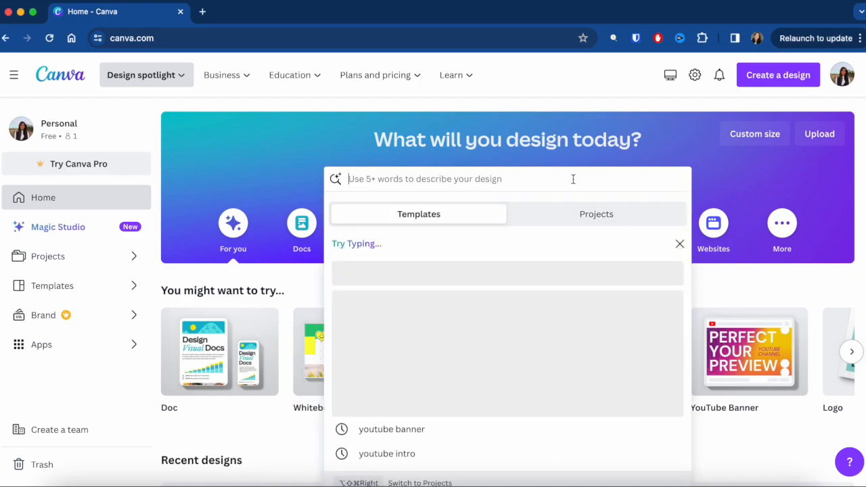
{"action": "type", "text": "Youtube Intro"}
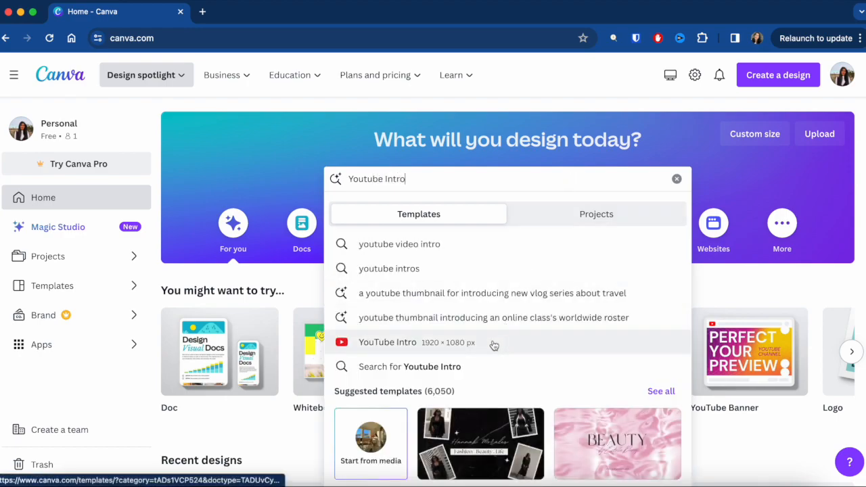
{"action": "left_click", "coordinate": [387, 343]}
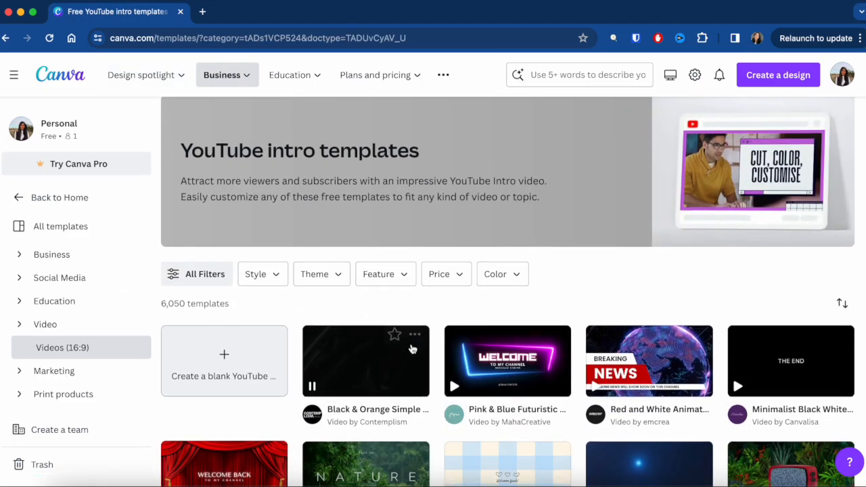
{"action": "scroll", "scroll_direction": "down", "scroll_amount": 3}
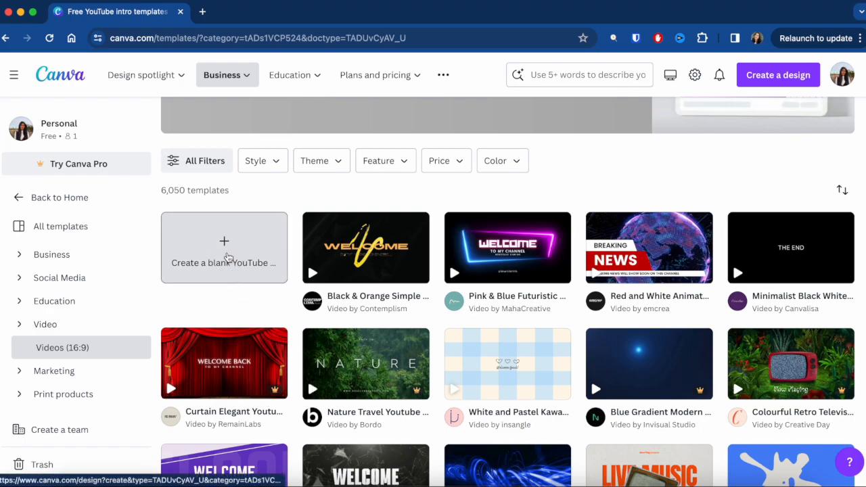
Create a blank YouTube Intro design to open the editor.
{"action": "left_click", "coordinate": [224, 241]}
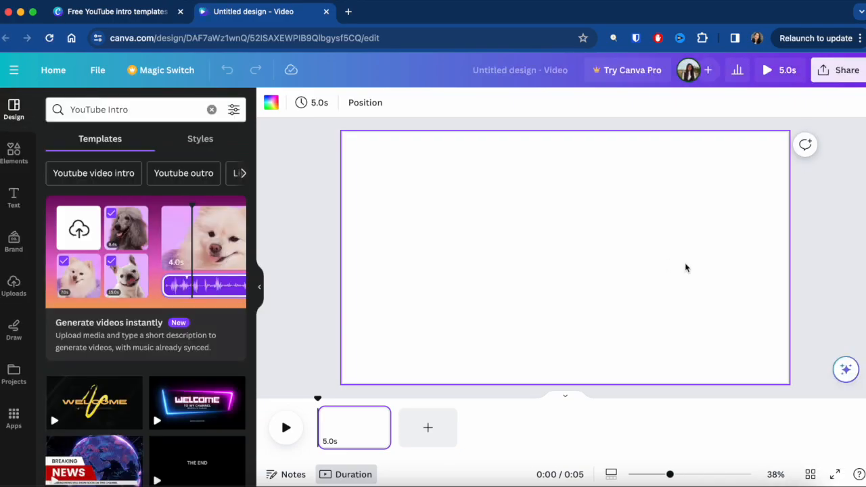
{"action": "mouse_move", "coordinate": [522, 409]}
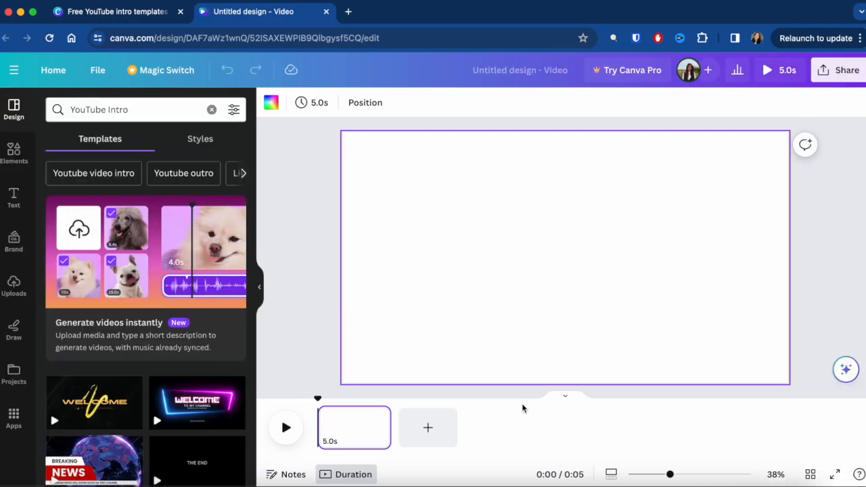
{"action": "mouse_move", "coordinate": [68, 144]}
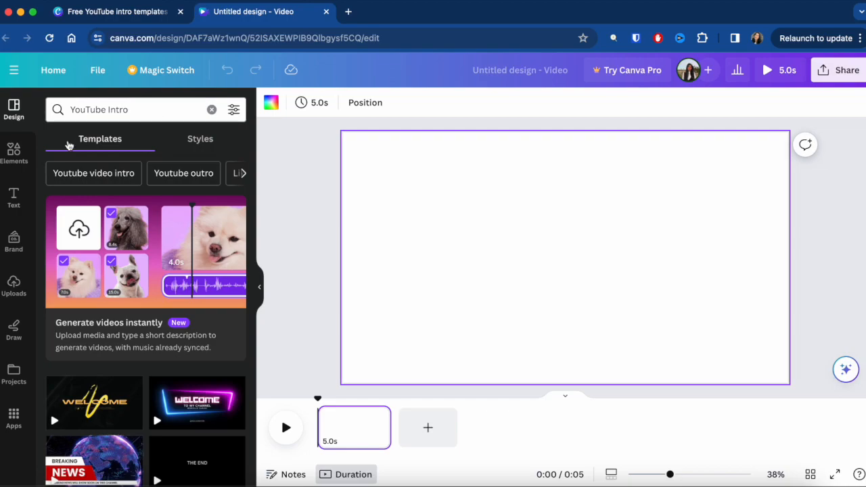
{"action": "mouse_move", "coordinate": [13, 156]}
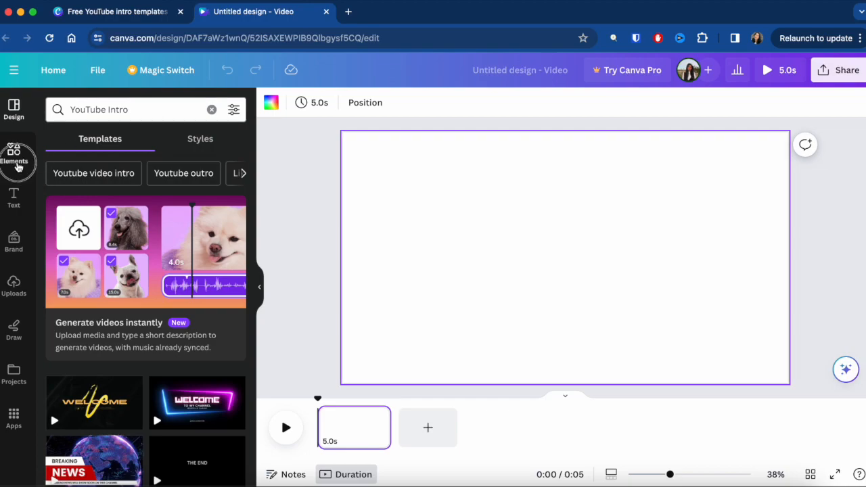
Search elements for 'pinterest', add the red round logo, and set the page to 3.0s.
{"action": "left_click", "coordinate": [14, 155]}
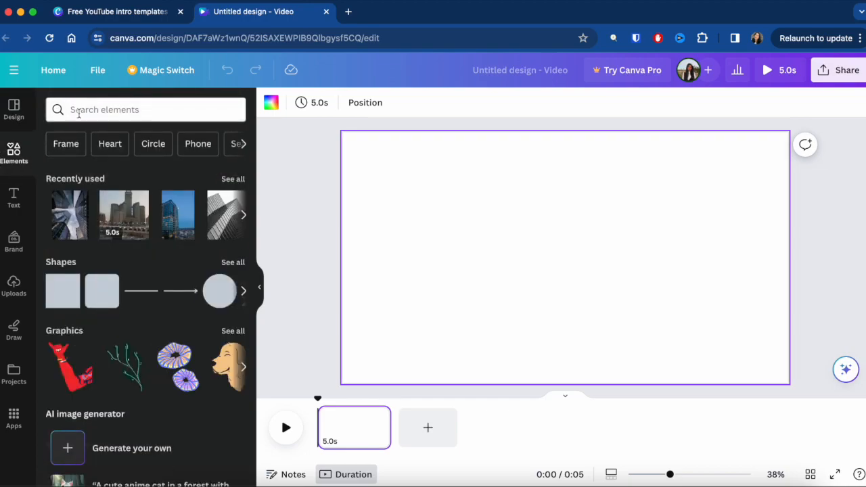
{"action": "type", "text": "pint"}
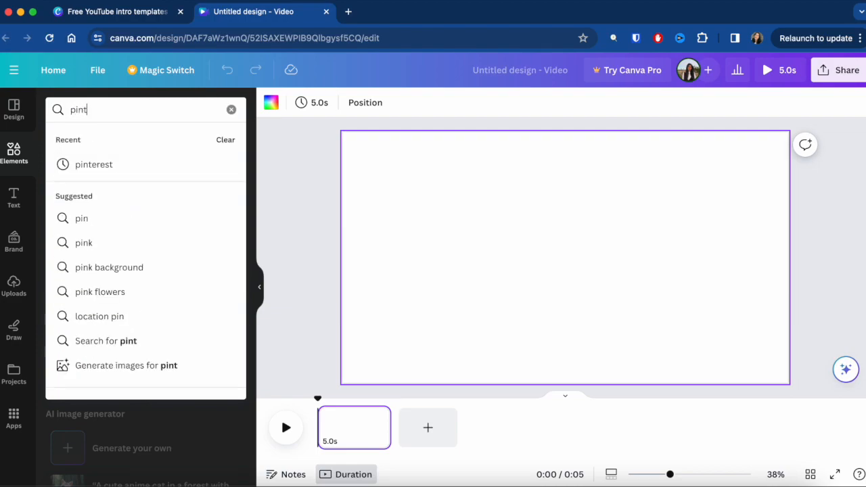
{"action": "left_click", "coordinate": [94, 166]}
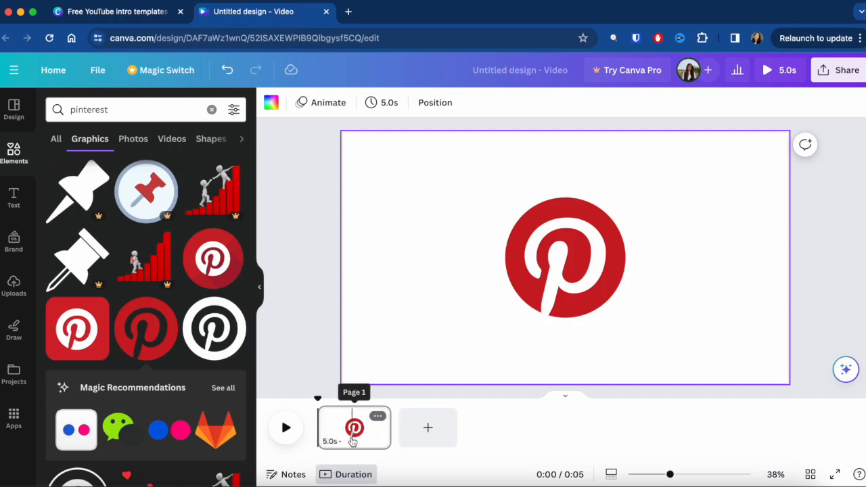
{"action": "left_click", "coordinate": [355, 428]}
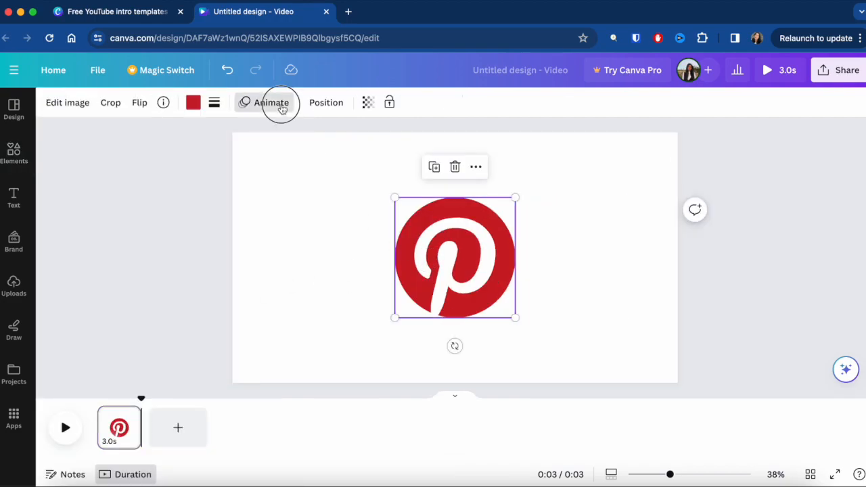
Give the Pinterest logo a Rise entrance animation.
{"action": "left_click", "coordinate": [271, 103]}
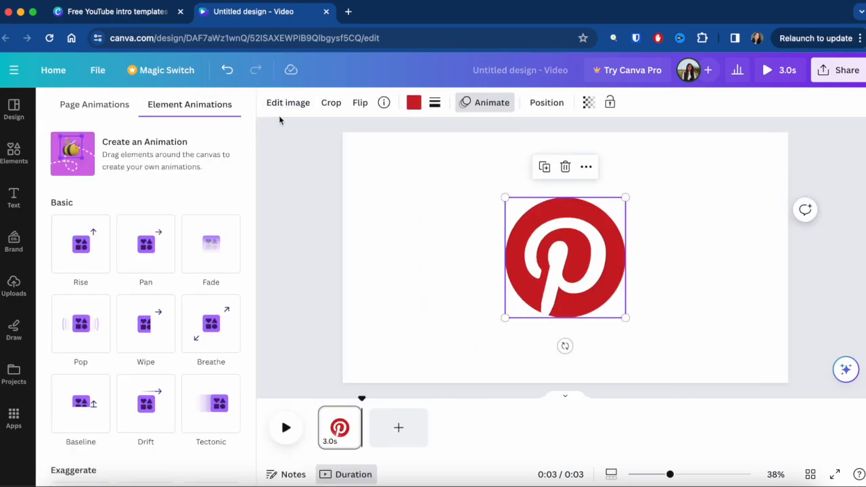
{"action": "mouse_move", "coordinate": [162, 206]}
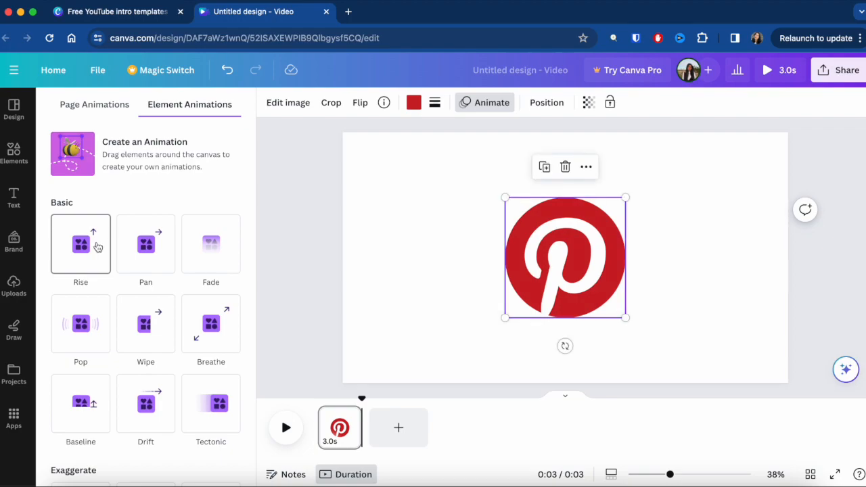
{"action": "left_click", "coordinate": [81, 244]}
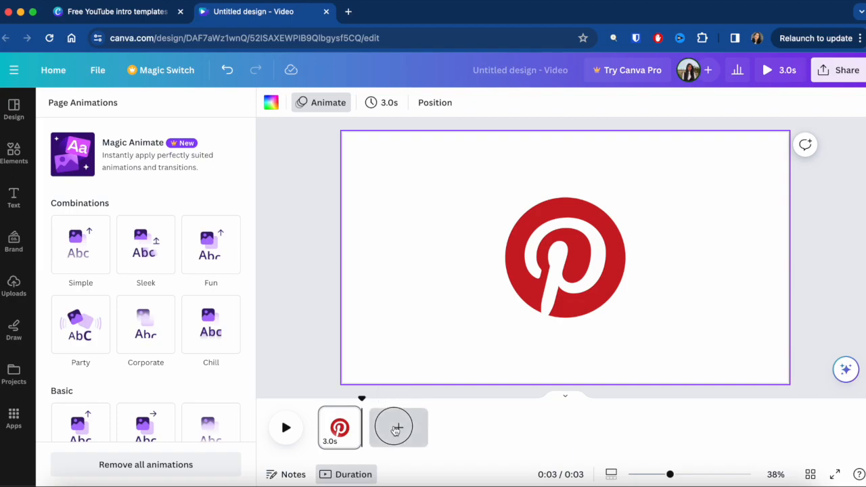
Add a second page with a smaller red Pinterest logo moved to the left side.
{"action": "left_click", "coordinate": [394, 428]}
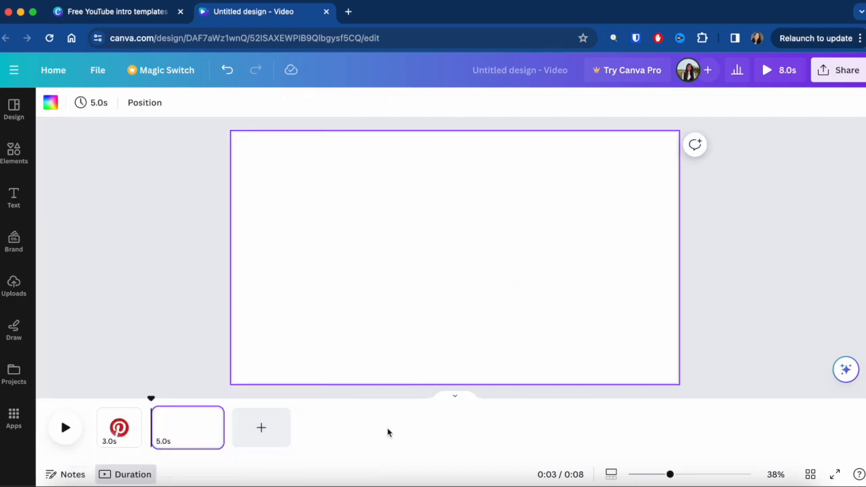
{"action": "mouse_move", "coordinate": [214, 161]}
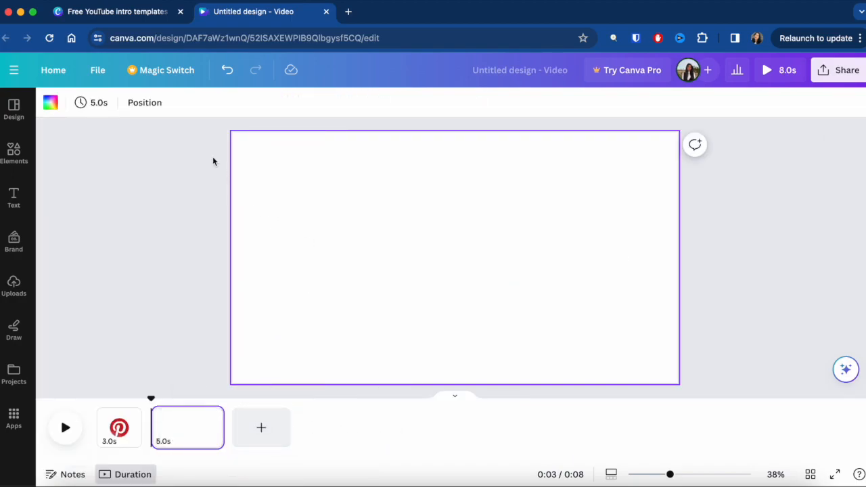
{"action": "left_click", "coordinate": [14, 151]}
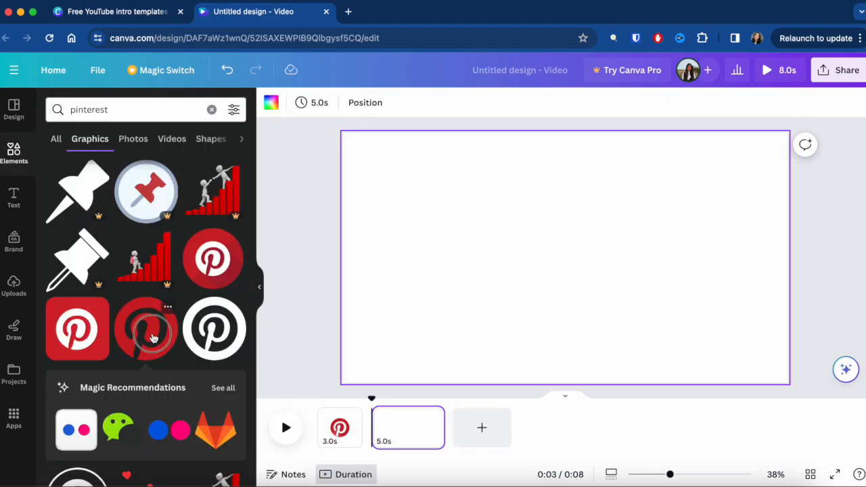
{"action": "left_click", "coordinate": [146, 330]}
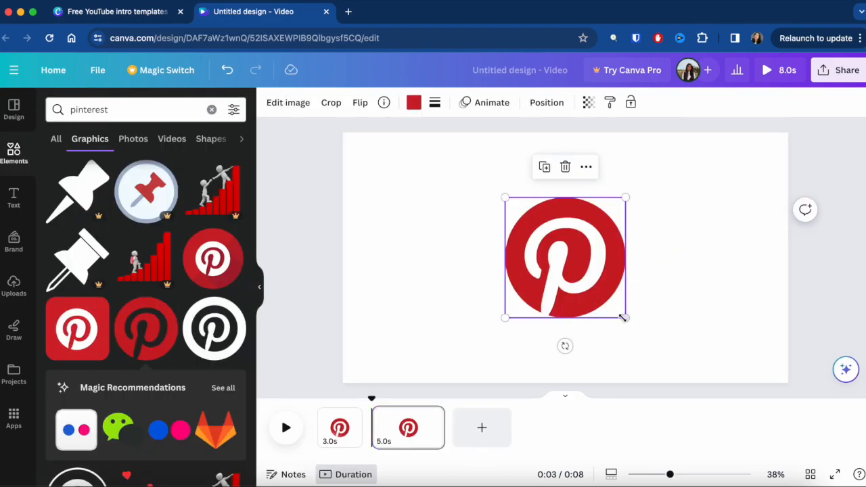
{"action": "left_click_drag", "start_coordinate": [625, 317], "coordinate": [558, 249]}
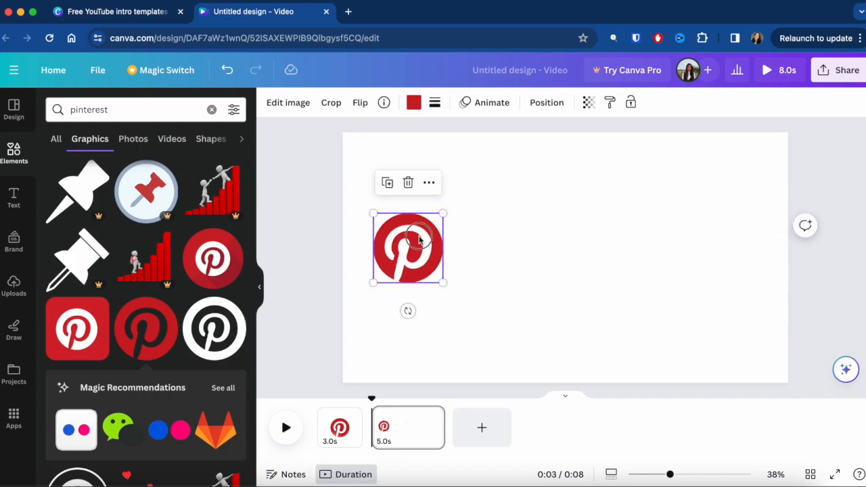
{"action": "left_click_drag", "start_coordinate": [409, 249], "coordinate": [411, 257]}
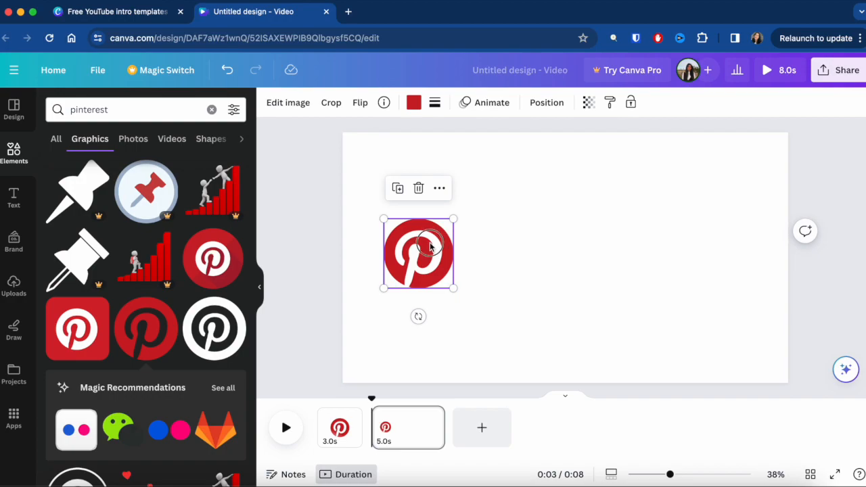
Add a 'search bar' graphic, stretch it wider, and line it up beside the logo.
{"action": "left_click", "coordinate": [282, 255]}
{"action": "type", "text": "s"}
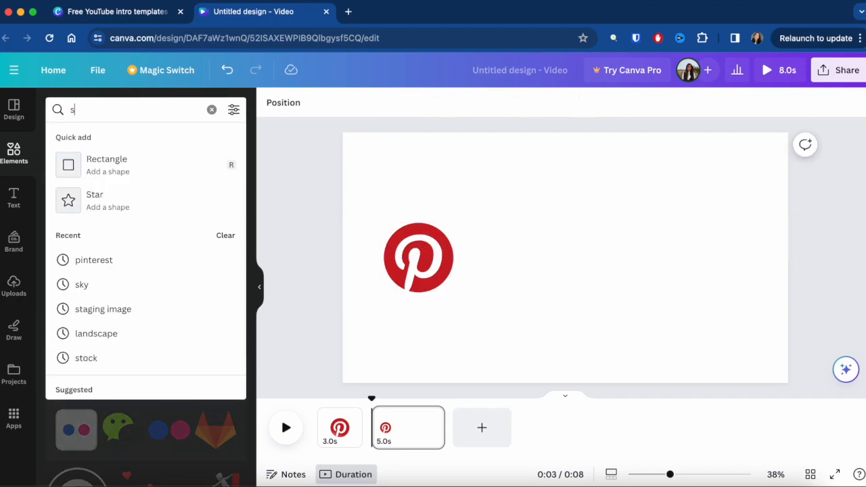
{"action": "type", "text": "earch bar"}
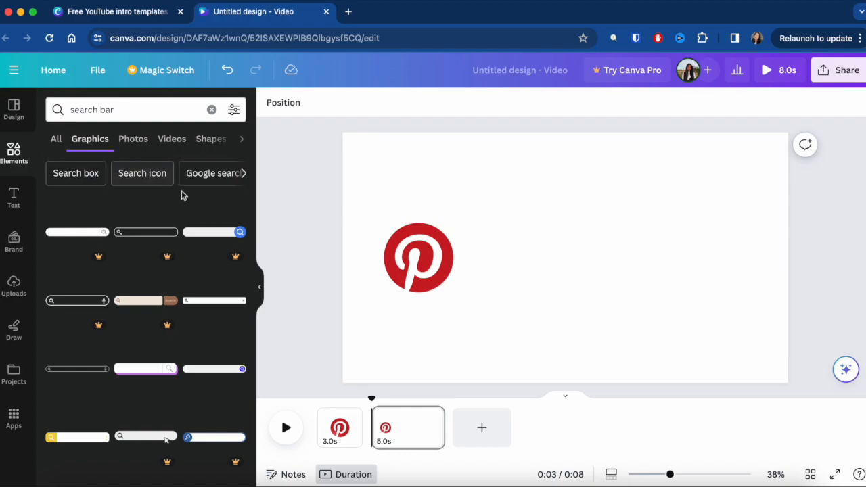
{"action": "scroll", "scroll_direction": "down", "scroll_amount": 3}
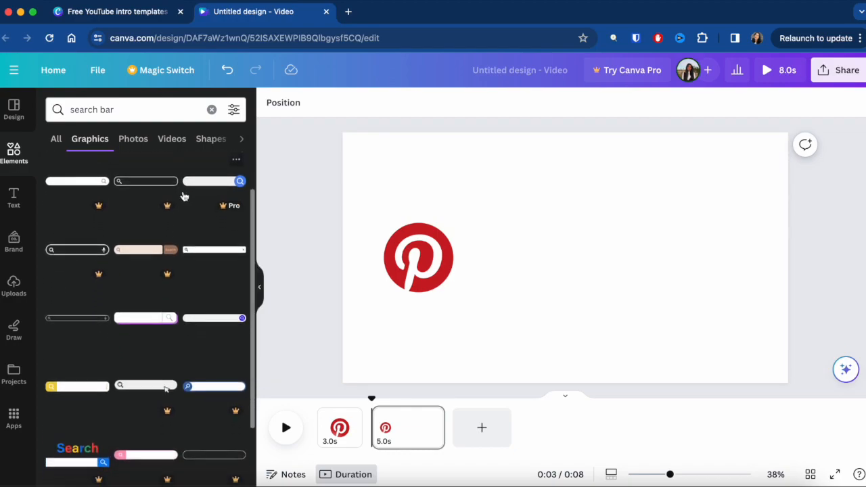
{"action": "scroll", "scroll_direction": "down", "scroll_amount": 3}
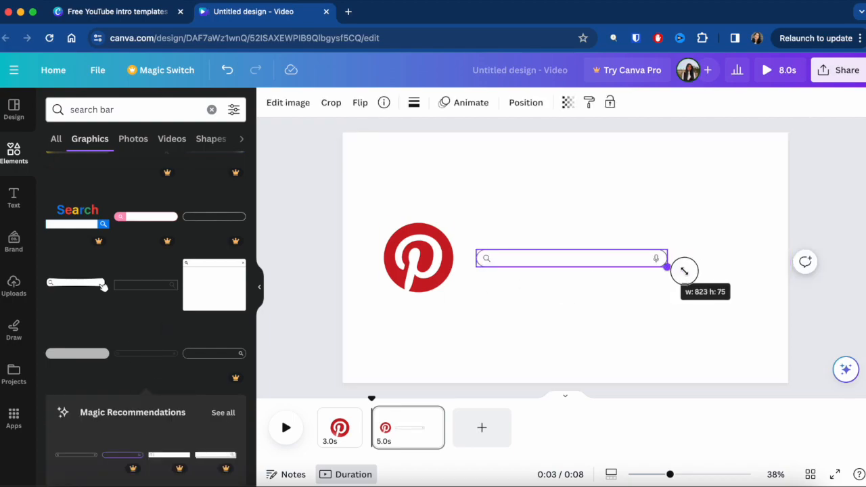
{"action": "left_click_drag", "start_coordinate": [666, 268], "coordinate": [771, 273]}
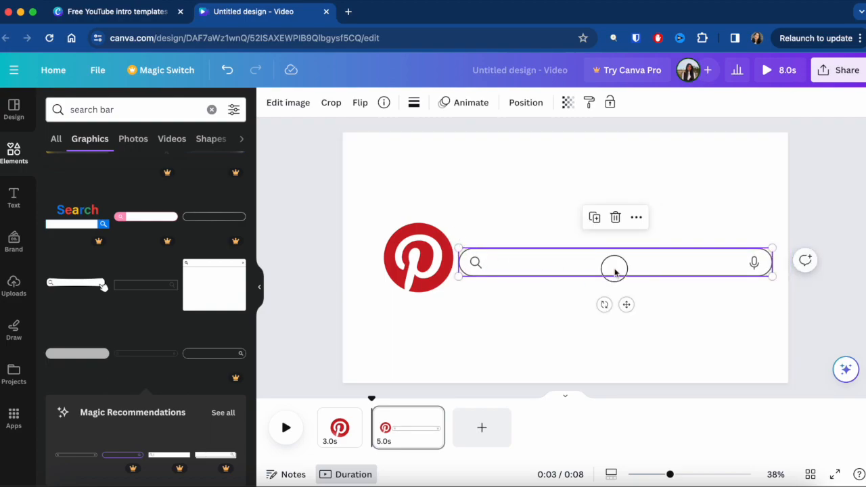
{"action": "left_click_drag", "start_coordinate": [615, 268], "coordinate": [621, 264]}
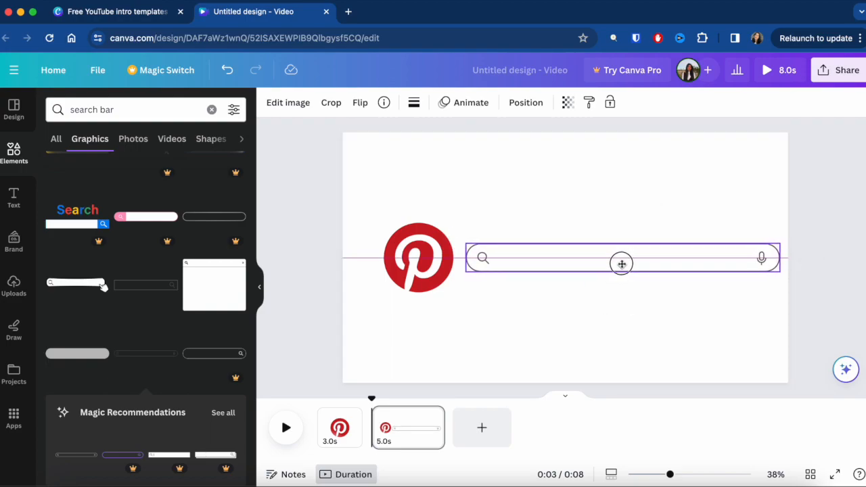
{"action": "left_click", "coordinate": [265, 311]}
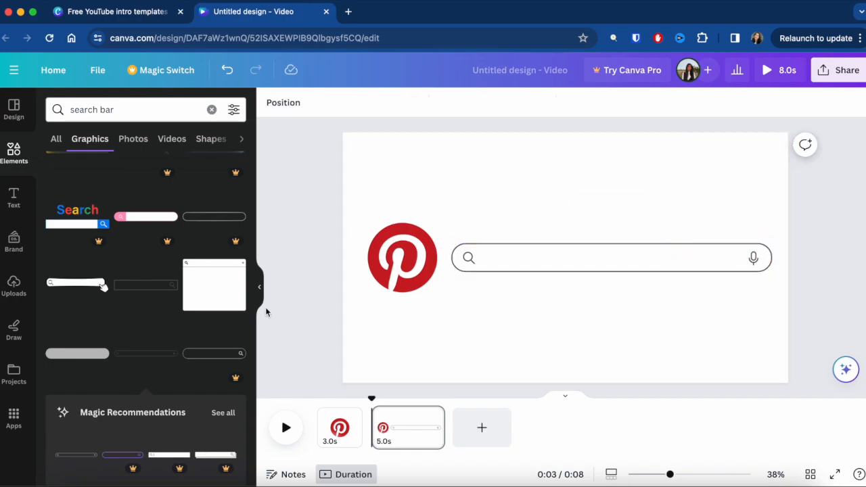
Add a text box in the search bar on slide 2 and enlarge its text to size 53.
{"action": "left_click", "coordinate": [14, 196]}
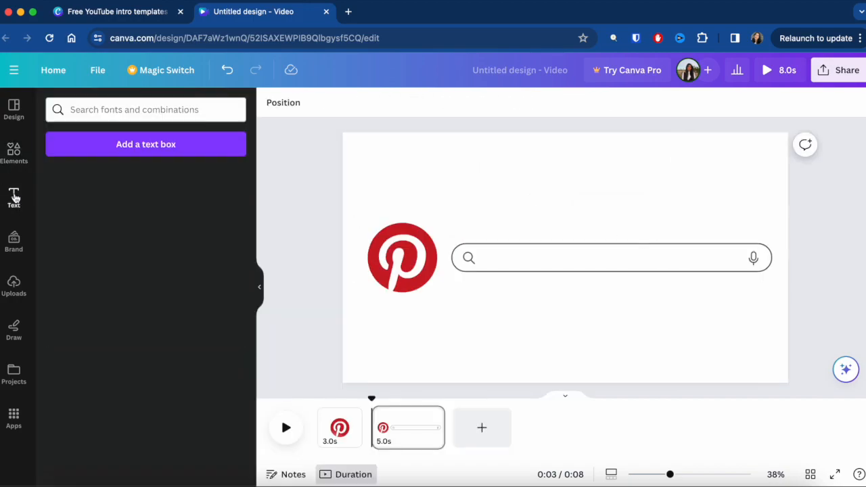
{"action": "left_click", "coordinate": [14, 197]}
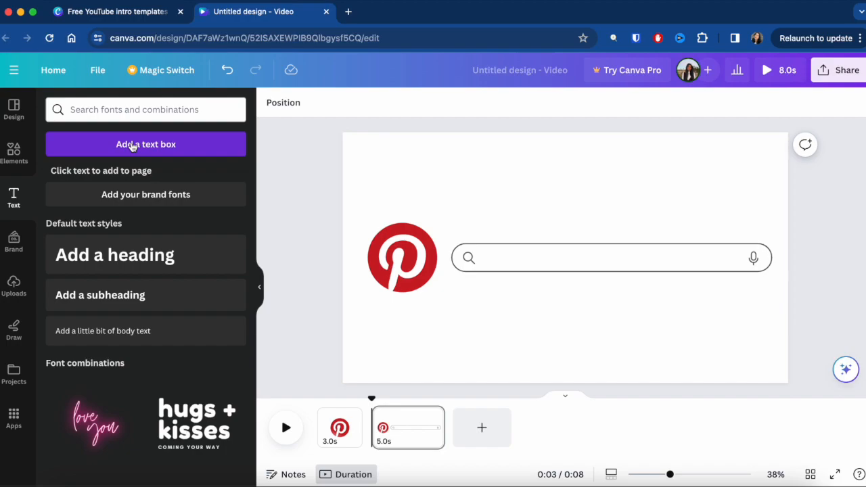
{"action": "left_click", "coordinate": [146, 144]}
{"action": "type", "text": "Subscribe to Siri's Ch"}
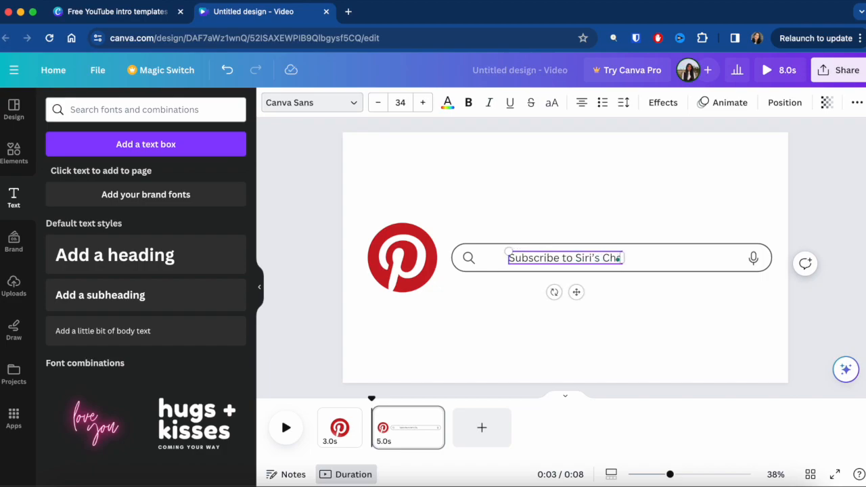
{"action": "left_click", "coordinate": [607, 314]}
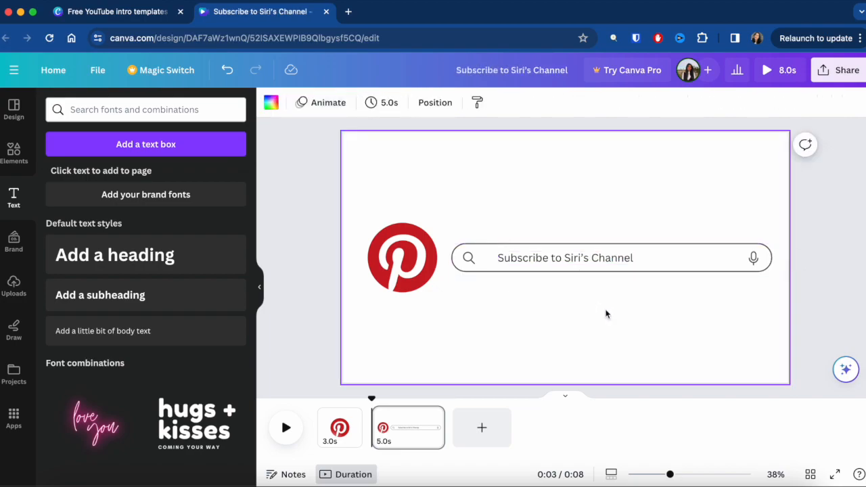
{"action": "left_click", "coordinate": [566, 258]}
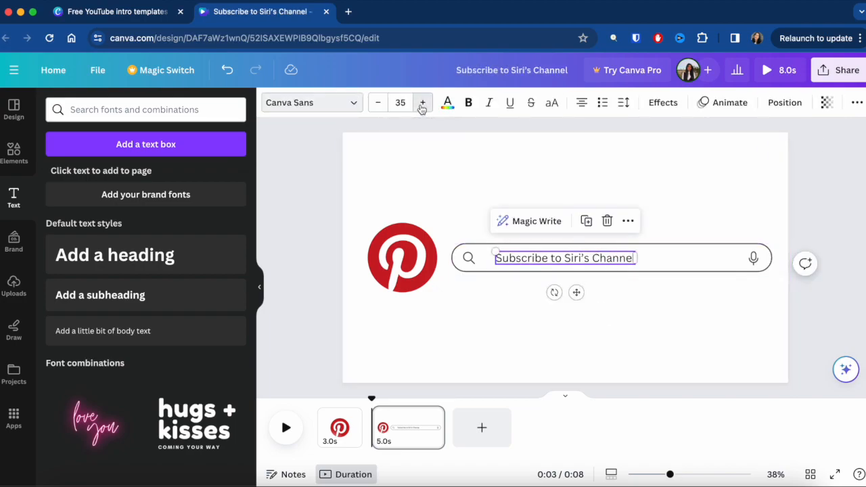
{"action": "left_click", "coordinate": [422, 103]}
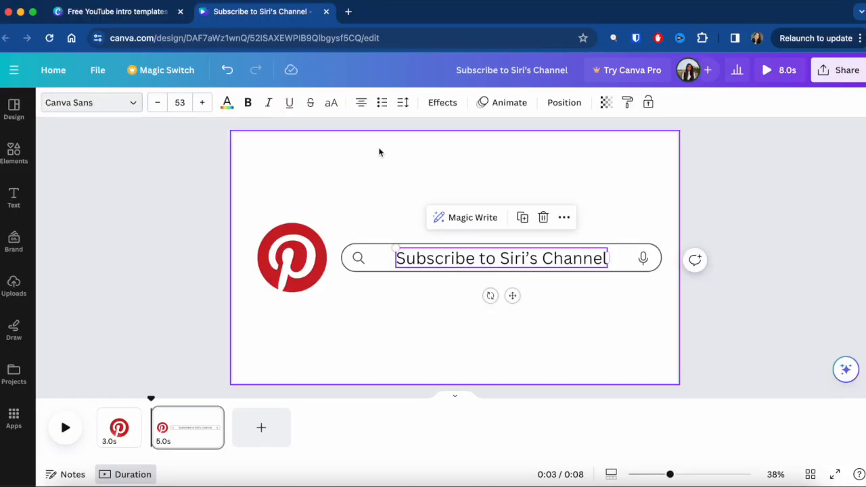
Apply the Wipe text animation to the search bar text, playing on enter only.
{"action": "left_click", "coordinate": [503, 103]}
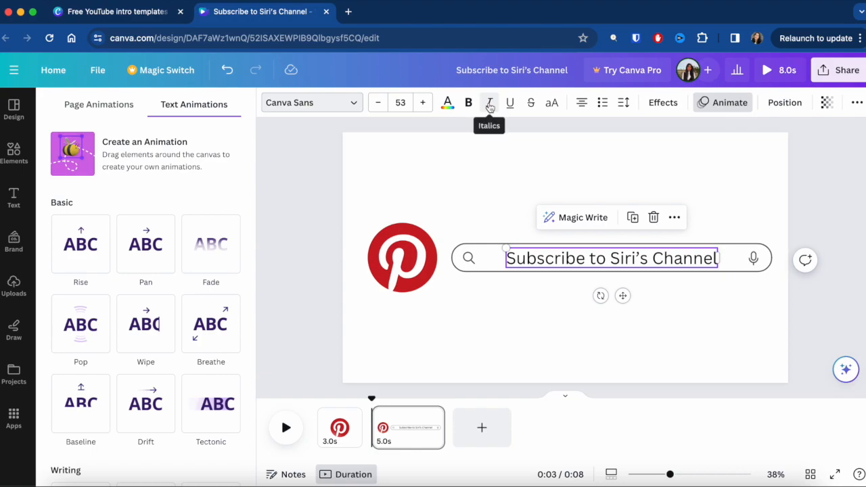
{"action": "mouse_move", "coordinate": [309, 244]}
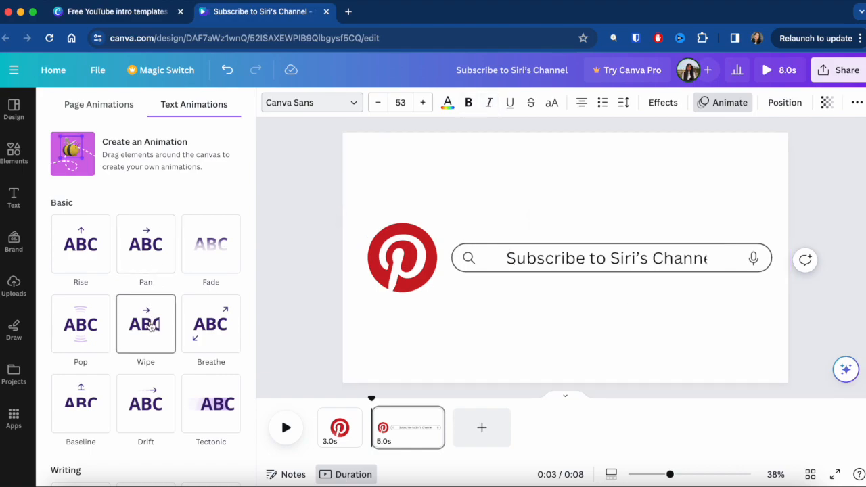
{"action": "left_click", "coordinate": [146, 325]}
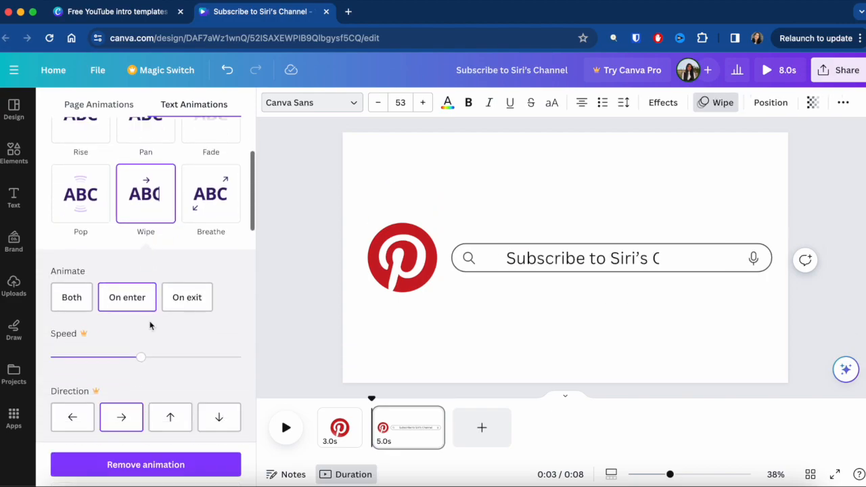
{"action": "left_click", "coordinate": [609, 257]}
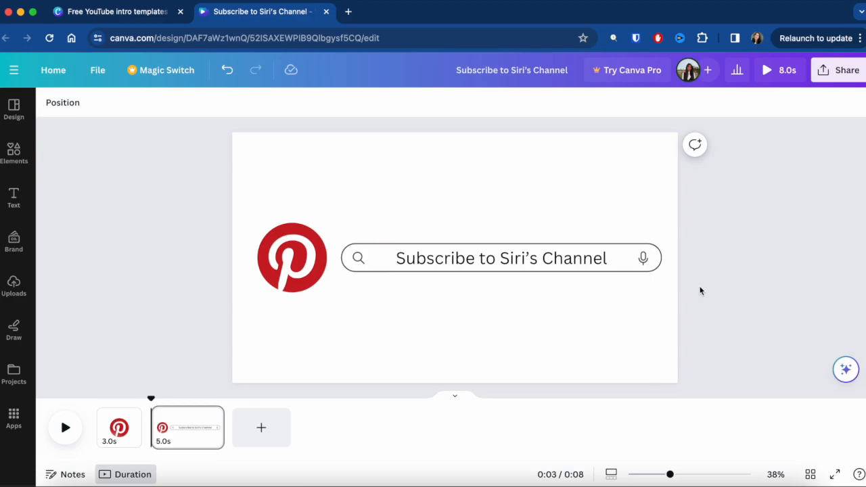
{"action": "mouse_move", "coordinate": [232, 441]}
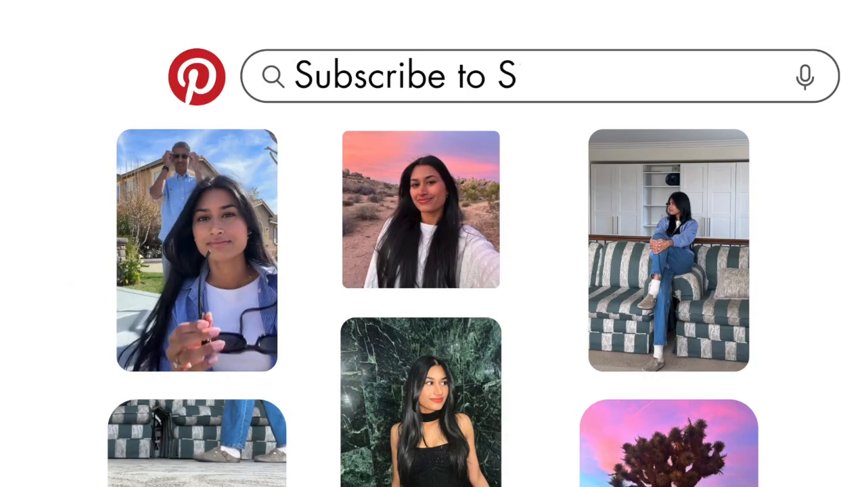
Finish the search bar text as 'Subscribe to Siri's Channel' with pages at 2.0s and 4.0s.
{"action": "type", "text": "iri's Channel"}
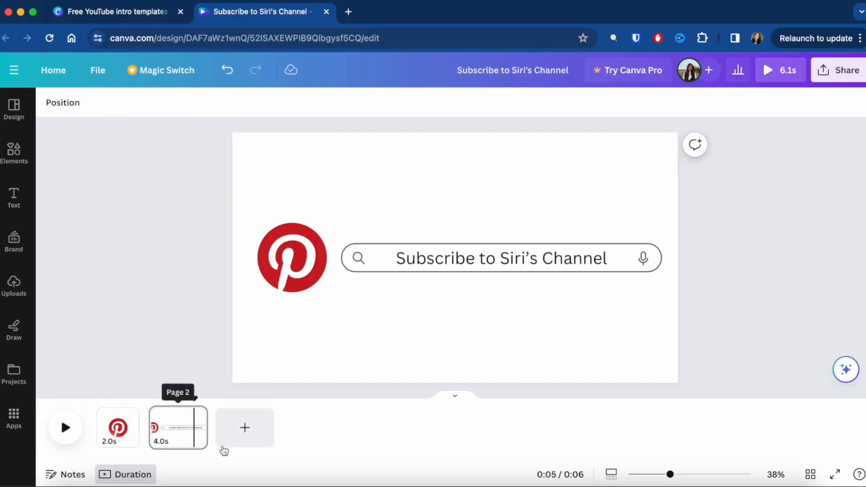
Add page 3, copy the logo and search bar from page 2, and move them to the top.
{"action": "left_click", "coordinate": [244, 428]}
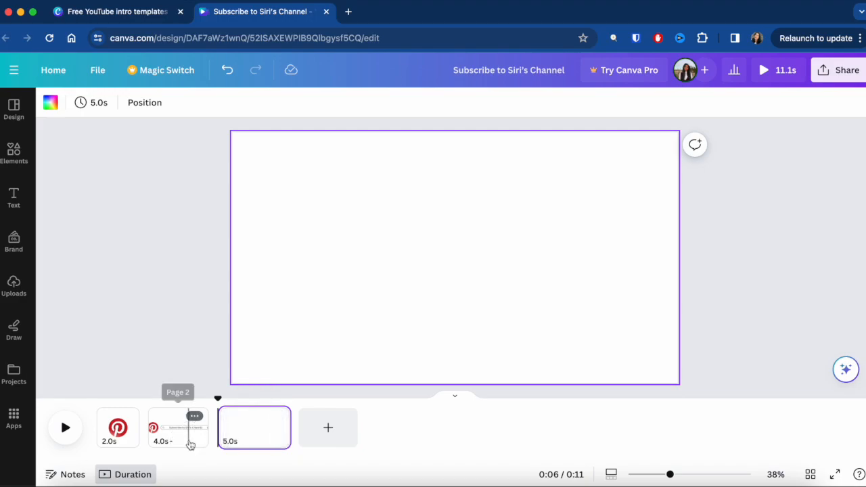
{"action": "left_click", "coordinate": [179, 428]}
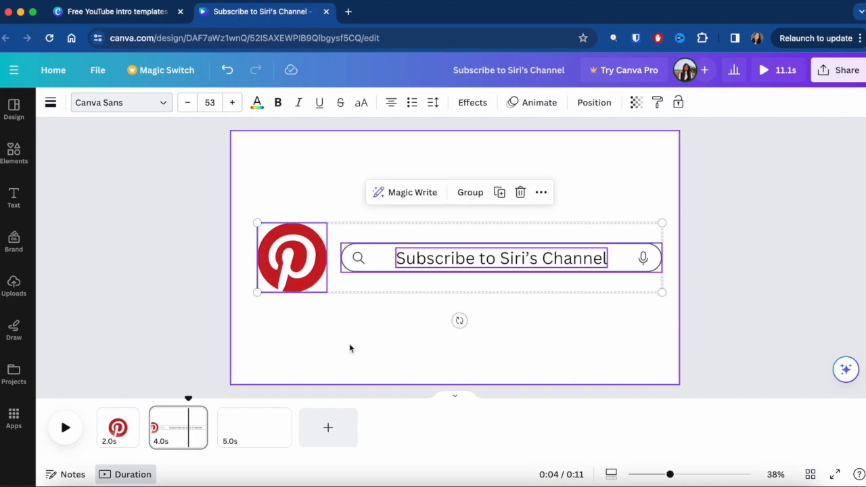
{"action": "left_click", "coordinate": [254, 427]}
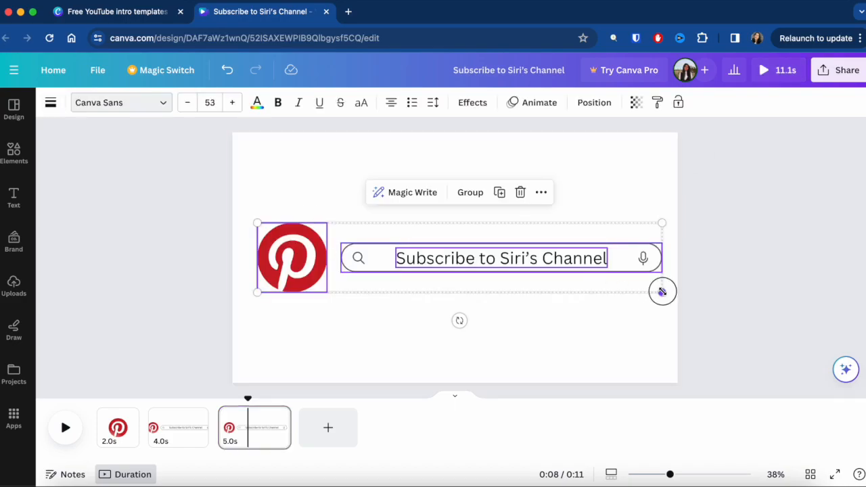
{"action": "left_click_drag", "start_coordinate": [662, 291], "coordinate": [531, 270]}
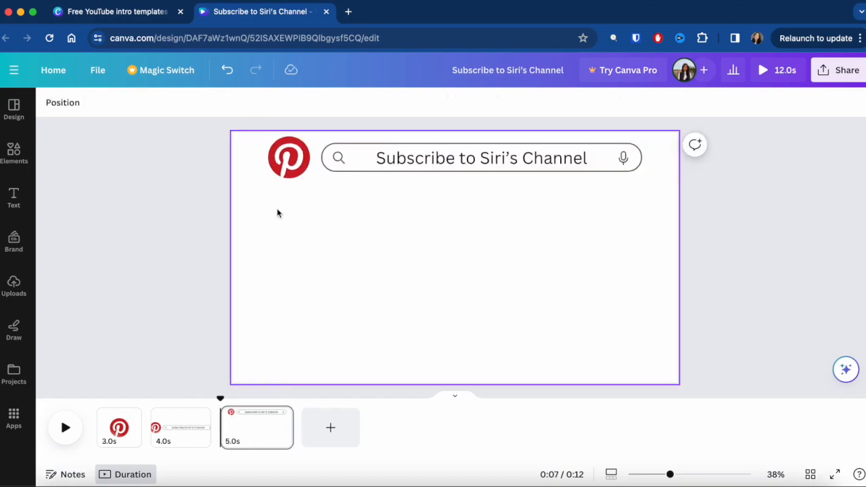
Find 'rectangle frame' in Elements, filter to Frames, and add a rectangular frame to slide 3.
{"action": "left_click", "coordinate": [13, 150]}
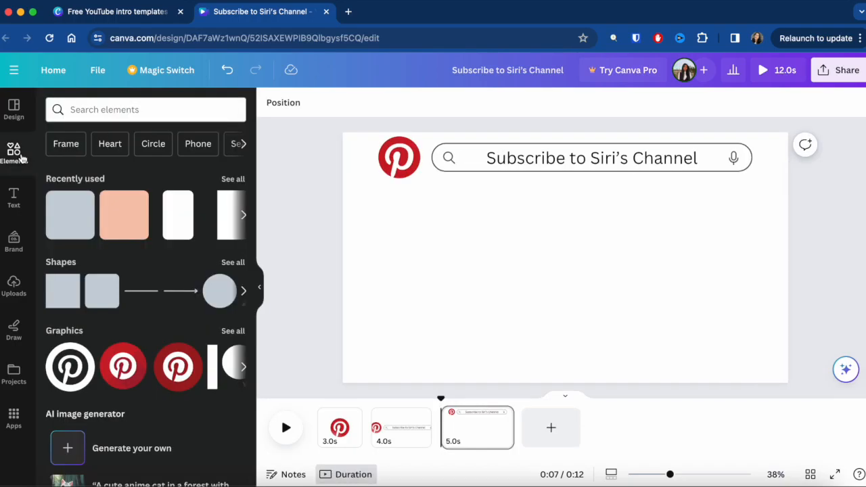
{"action": "left_click", "coordinate": [145, 108]}
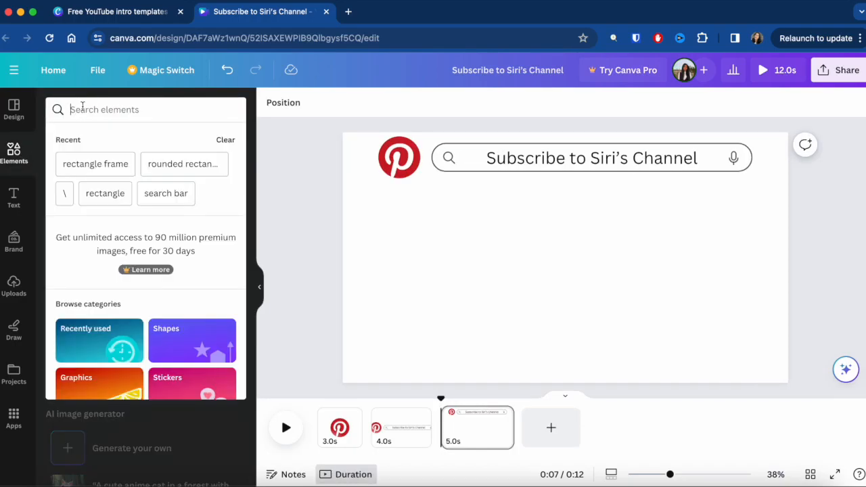
{"action": "type", "text": "rectangle frame"}
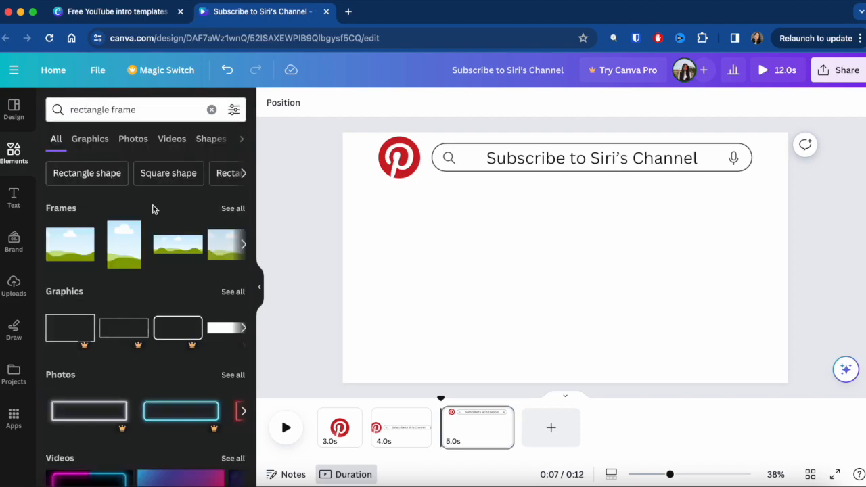
{"action": "left_click", "coordinate": [233, 208]}
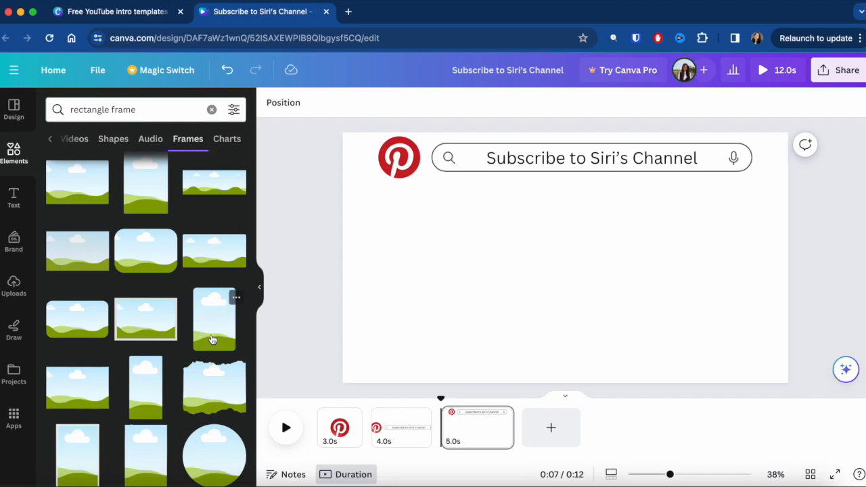
{"action": "left_click", "coordinate": [214, 320]}
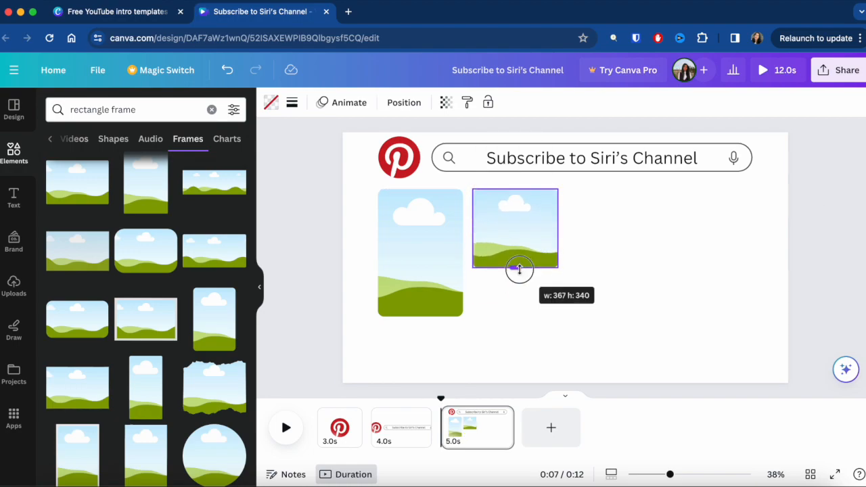
Resize and duplicate the frames into six arranged in three columns under the search bar.
{"action": "left_click_drag", "start_coordinate": [520, 269], "coordinate": [519, 272]}
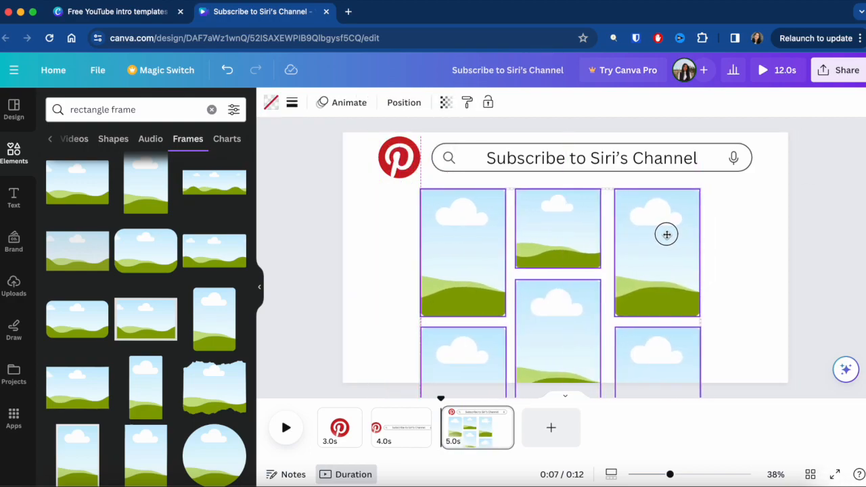
{"action": "left_click", "coordinate": [463, 253]}
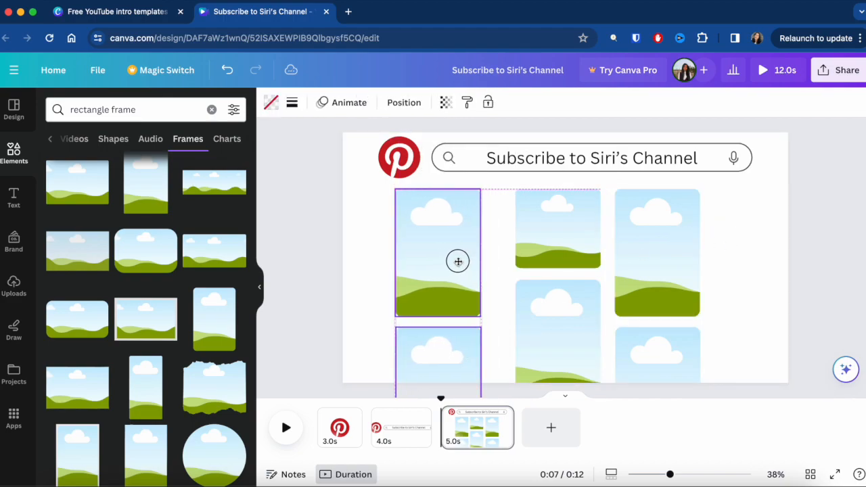
{"action": "left_click", "coordinate": [558, 227]}
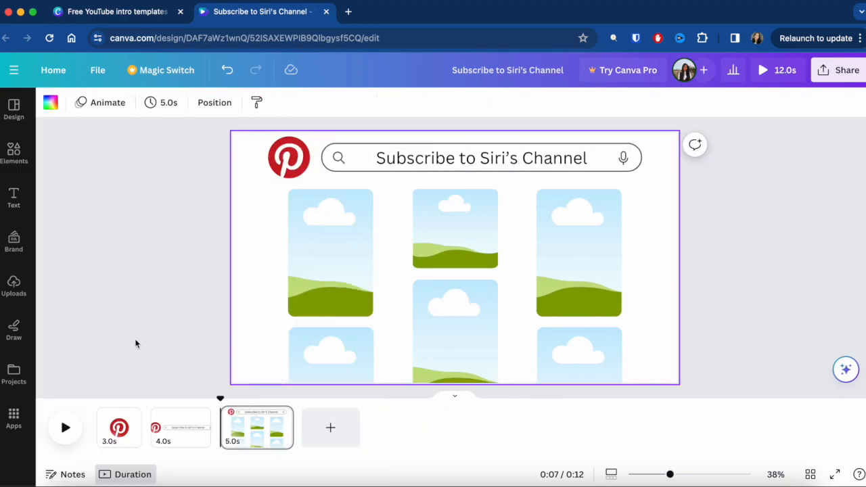
{"action": "mouse_move", "coordinate": [13, 284]}
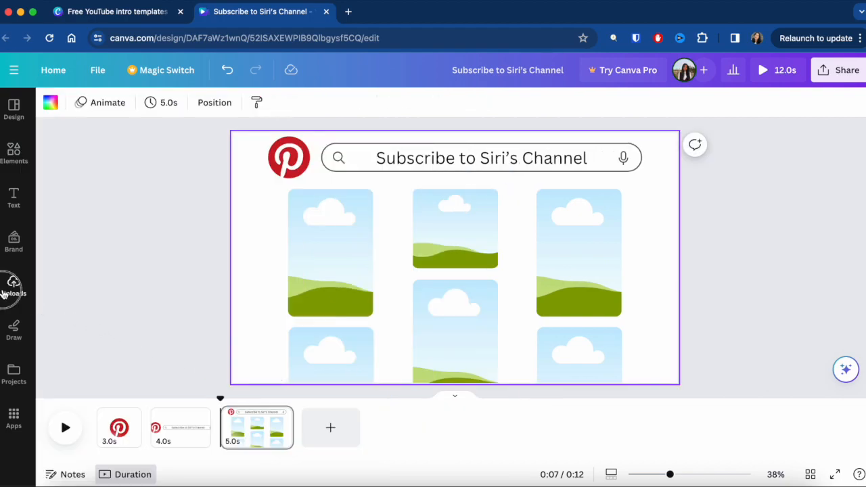
Drop uploaded photos into the frames and an uploaded video into the top-right frame.
{"action": "left_click", "coordinate": [14, 284]}
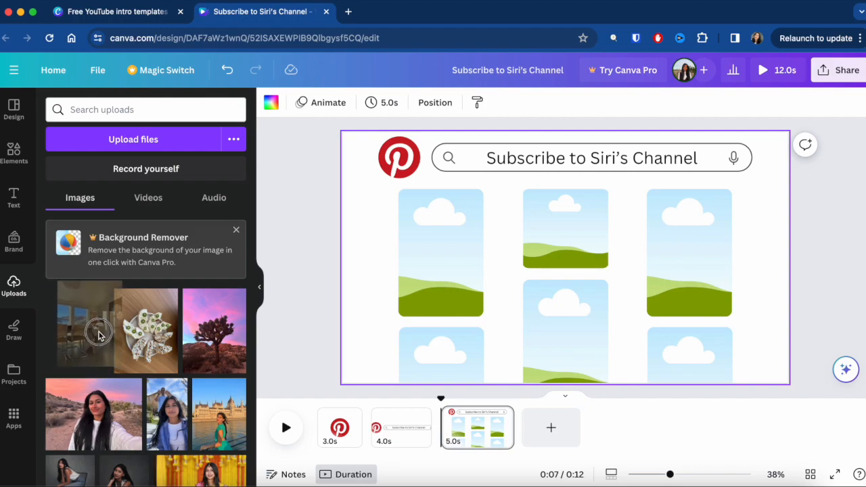
{"action": "left_click_drag", "start_coordinate": [90, 329], "coordinate": [441, 277]}
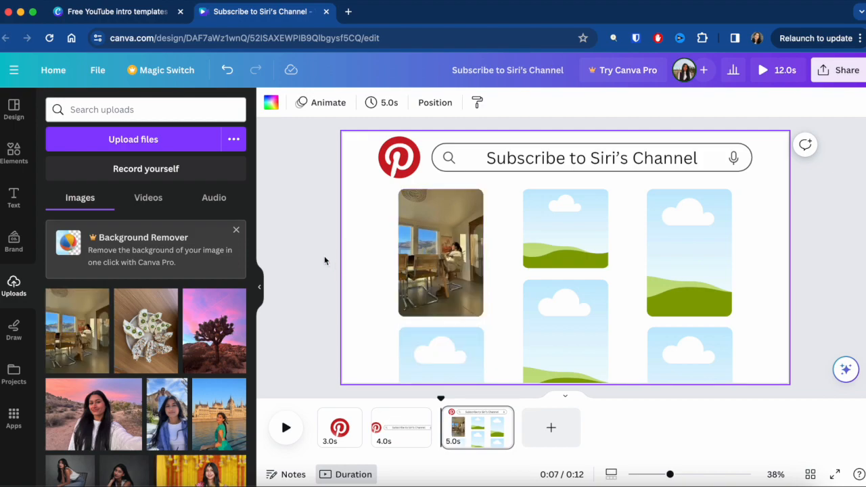
{"action": "left_click", "coordinate": [149, 197]}
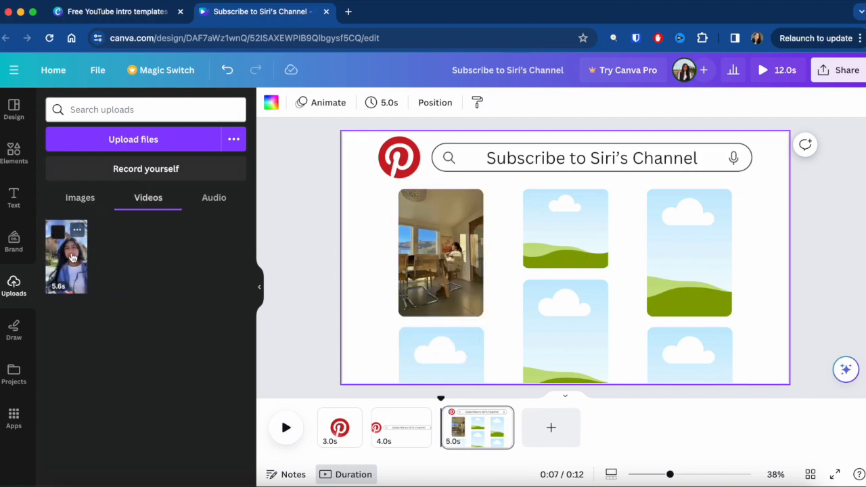
{"action": "left_click_drag", "start_coordinate": [67, 256], "coordinate": [689, 255]}
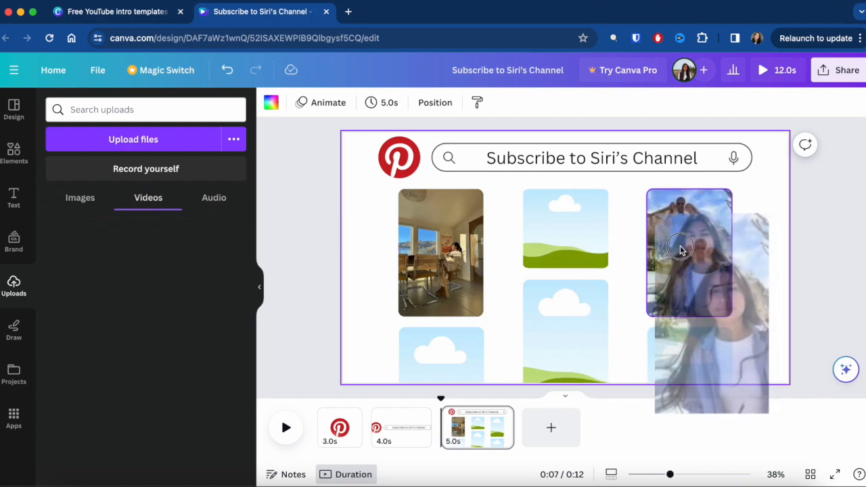
{"action": "left_click", "coordinate": [286, 428]}
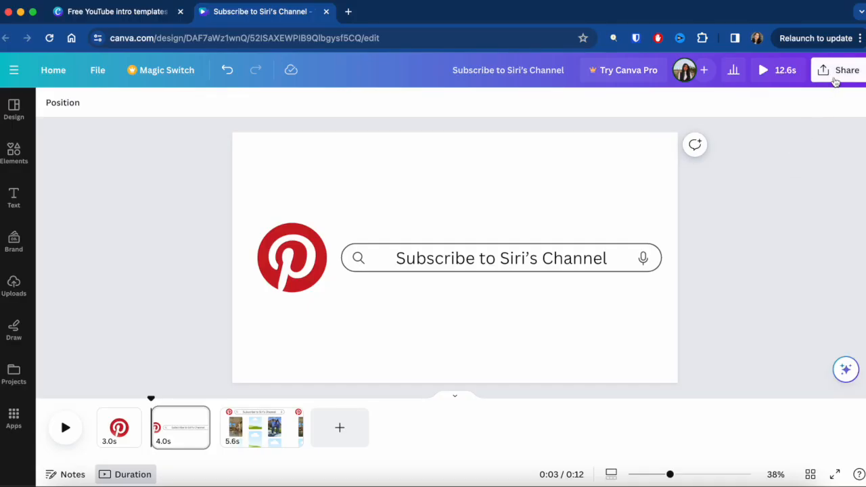
Reach the Download settings via Share, keeping MP4 Video for all three pages.
{"action": "left_click", "coordinate": [848, 70]}
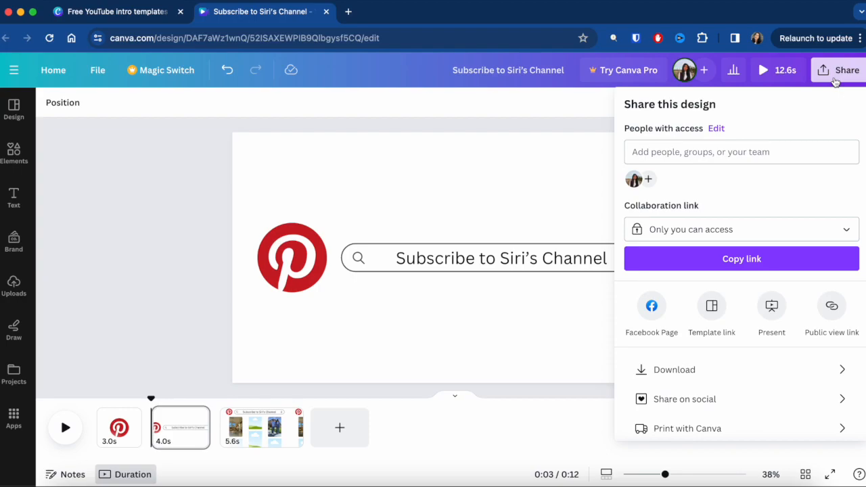
{"action": "mouse_move", "coordinate": [778, 370]}
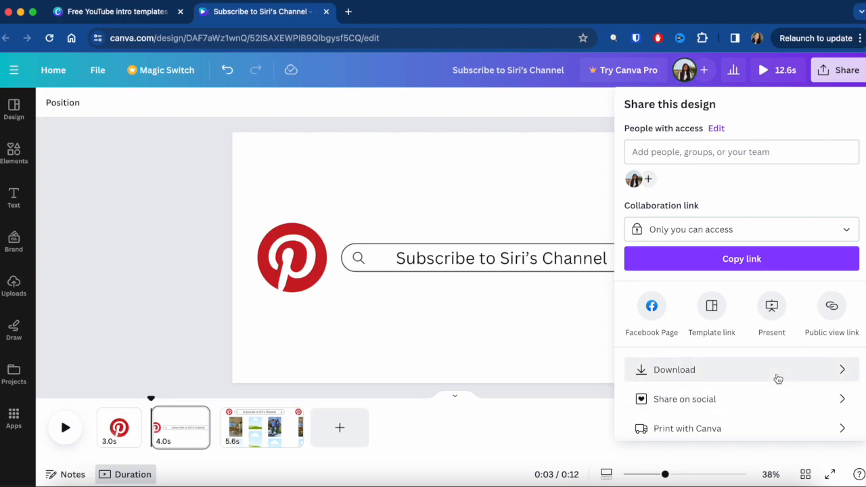
{"action": "left_click", "coordinate": [674, 369]}
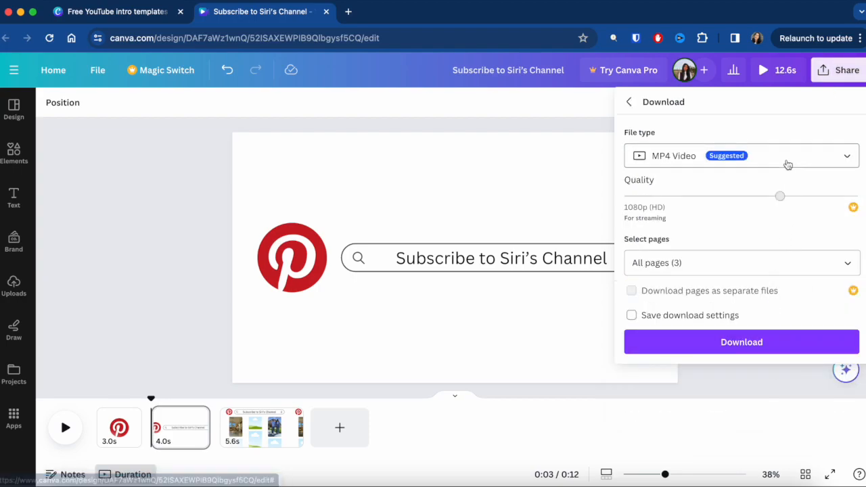
{"action": "mouse_move", "coordinate": [699, 170]}
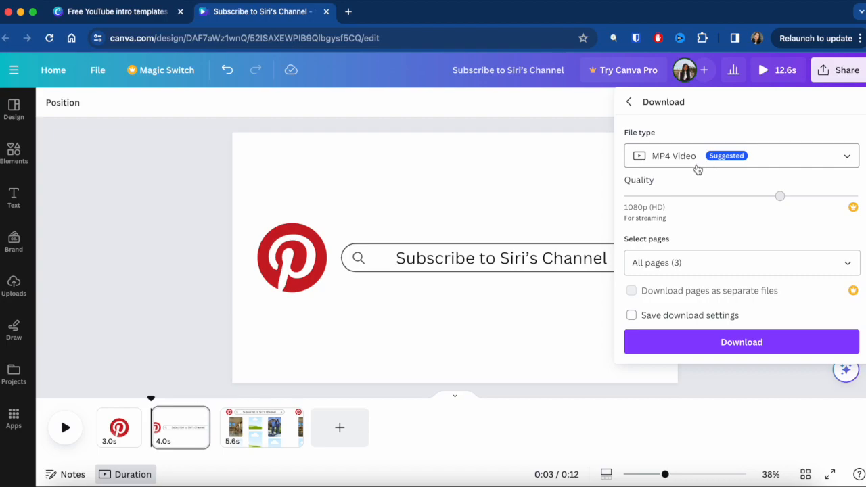